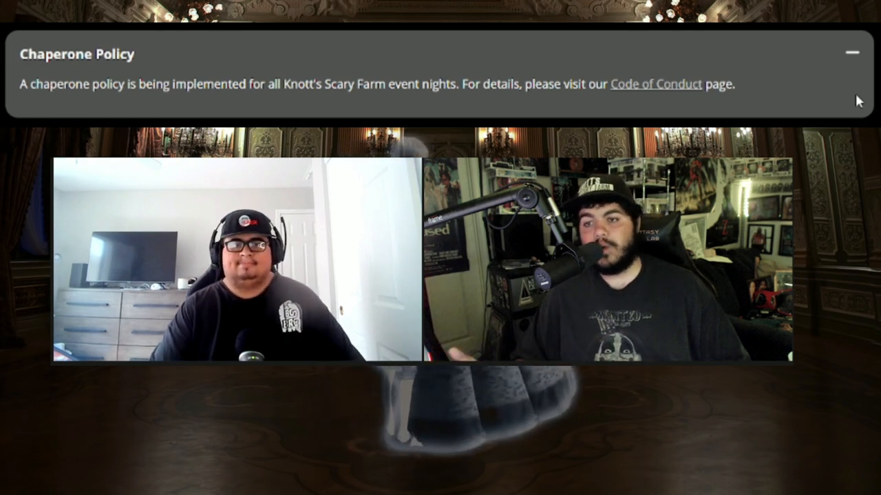
Minimize the Knott's Scary Farm Chaperone Policy banner covering the top of the hosts' video.
click(852, 52)
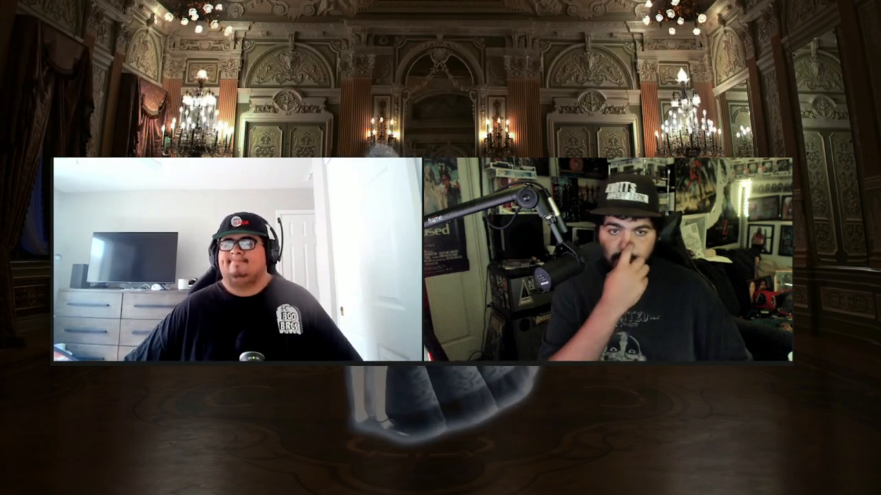